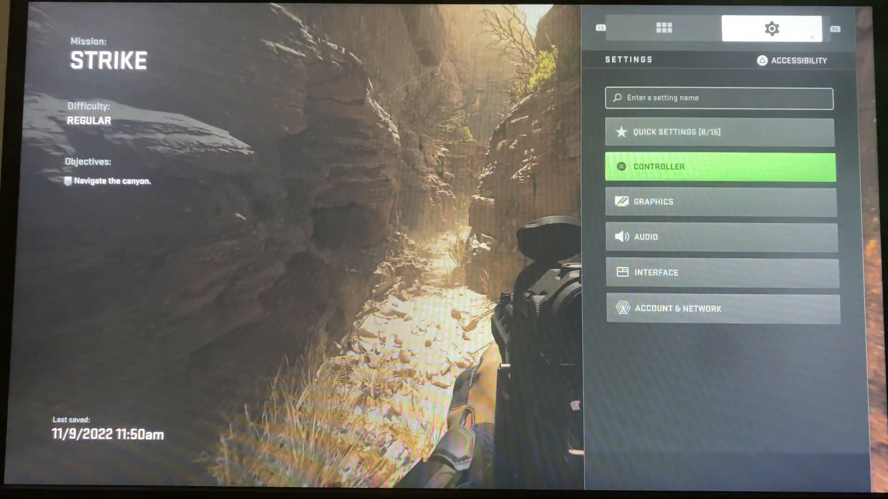
# Enter the Controller settings and reach Interact/Reload Behavior, currently Prioritize Interact.
pyautogui.click(719, 167)
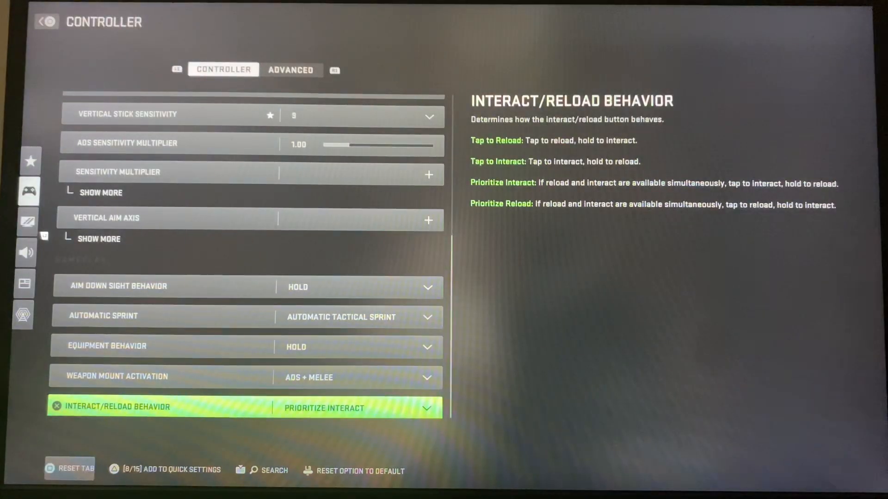